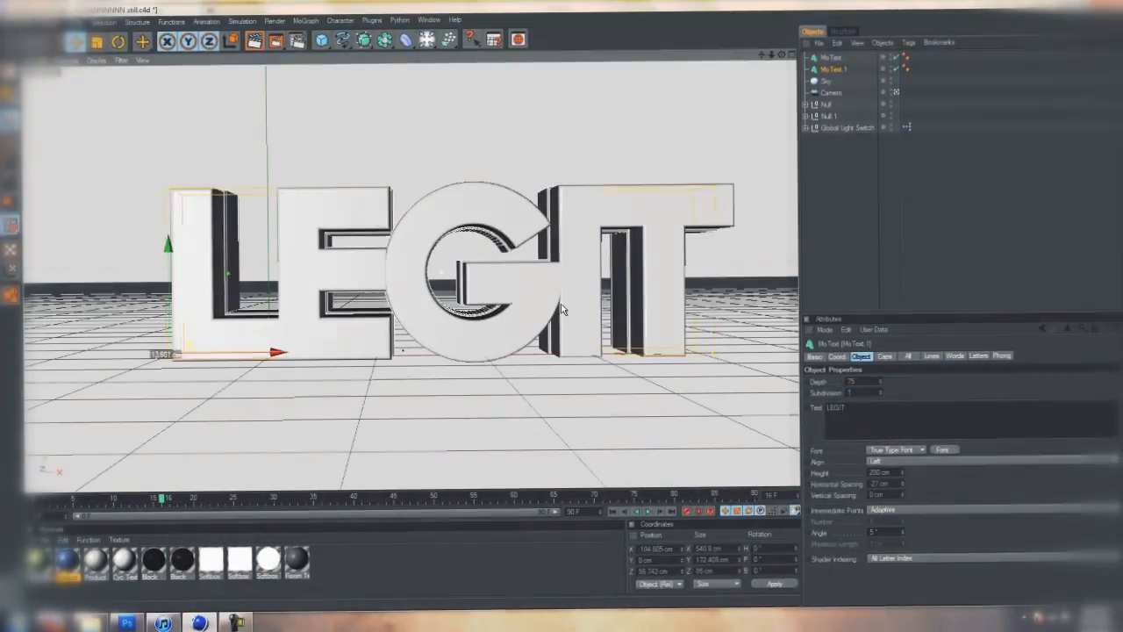
Step: Add a Shader effector to the LEGIT MoText, finish the inside-cut material, and raise scatter strength
left_click(306, 19)
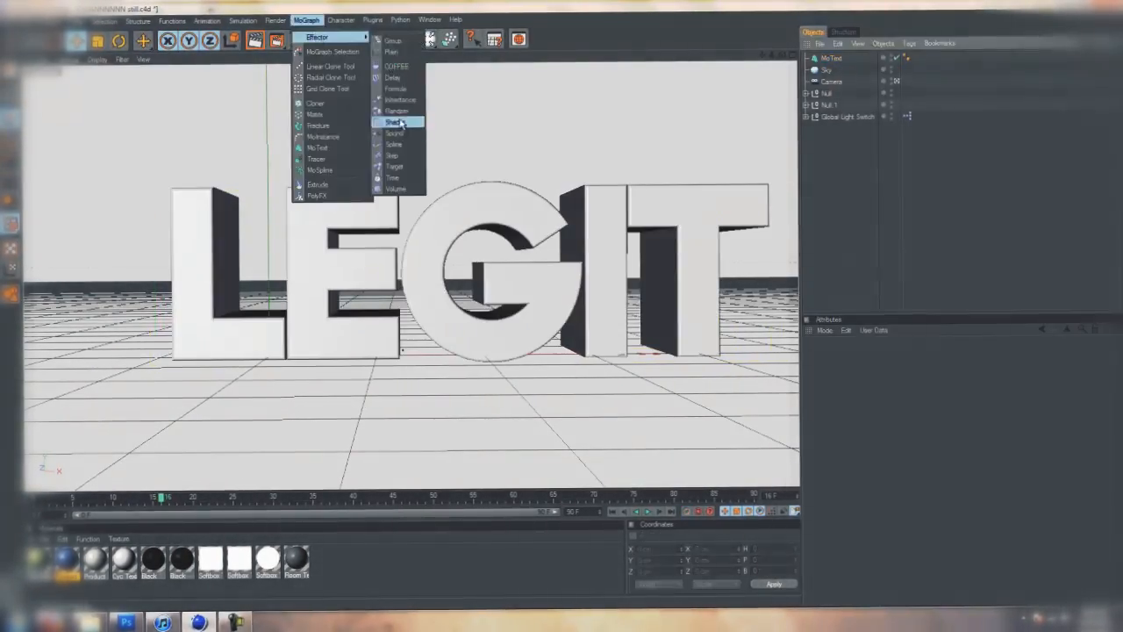
left_click(396, 110)
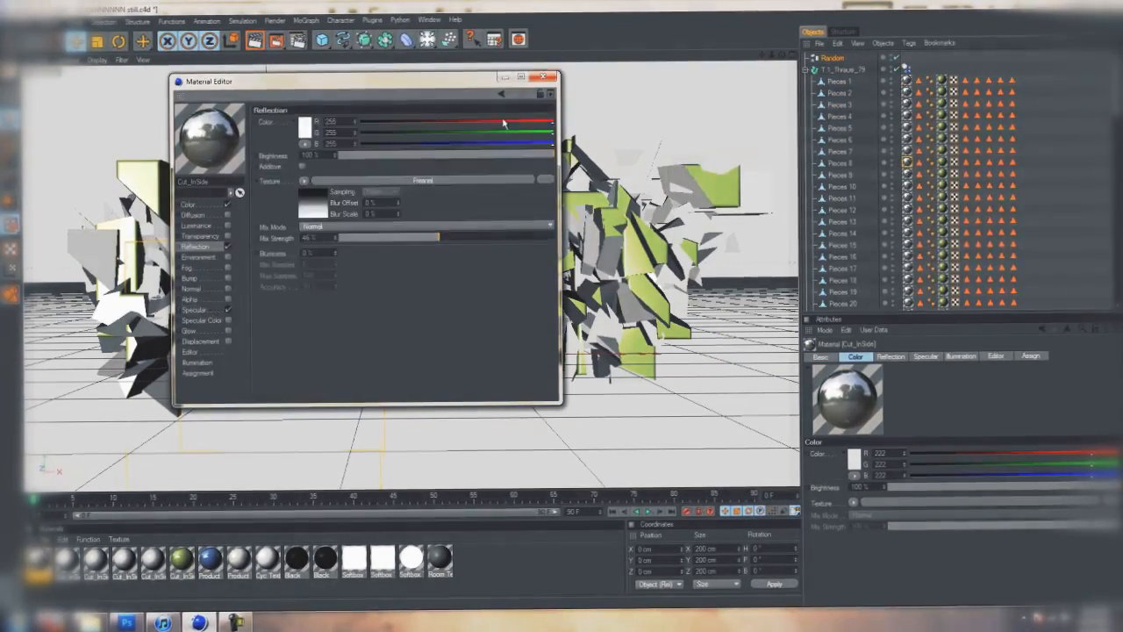
left_click(543, 77)
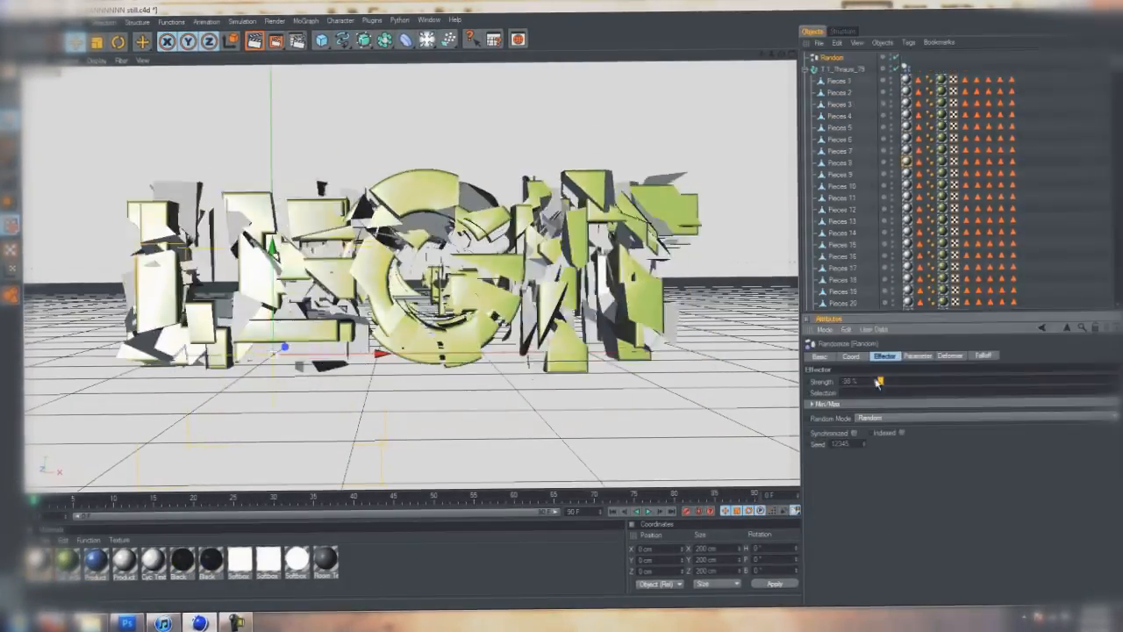
left_click_drag(877, 382, 1080, 382)
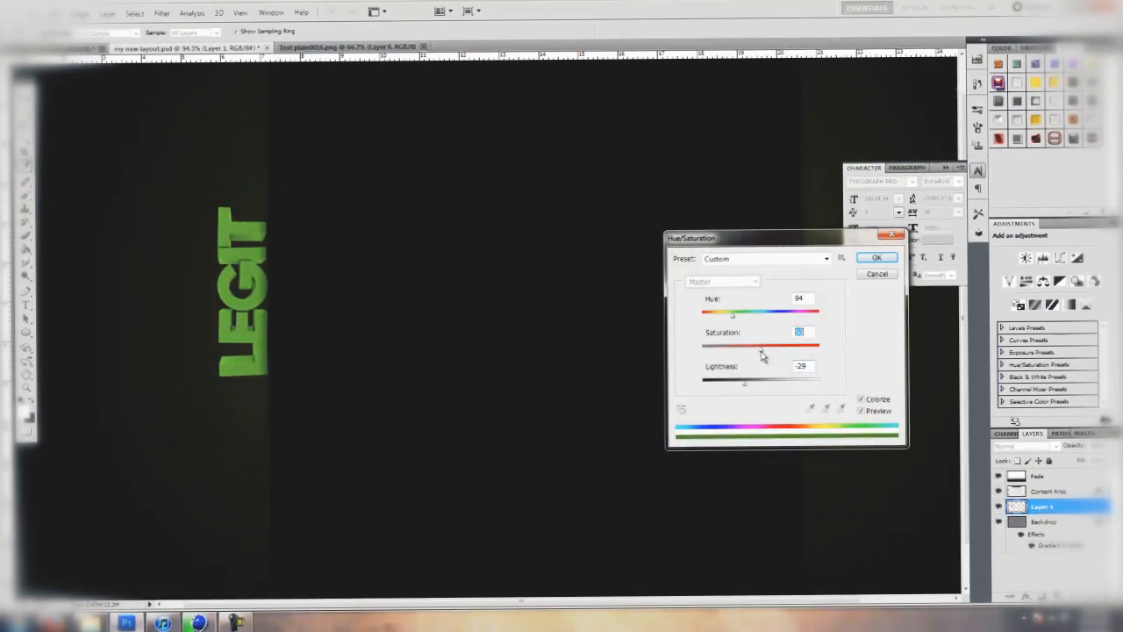
Step: Confirm the green Colorize tint and the drop shadow on the LEGIT render
left_click(876, 256)
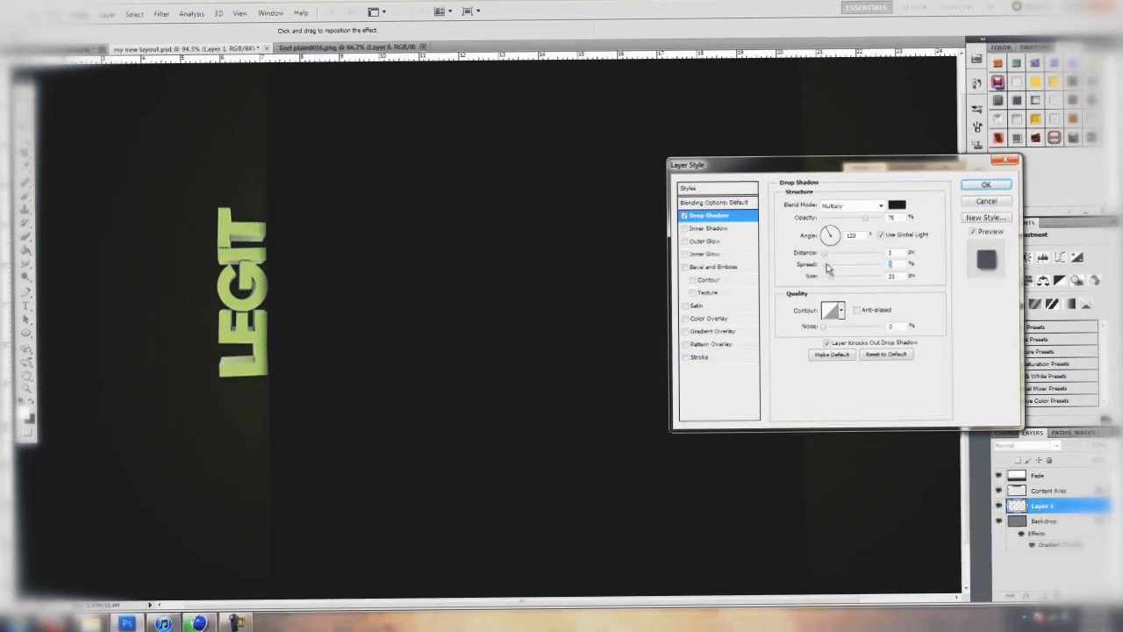
left_click(985, 184)
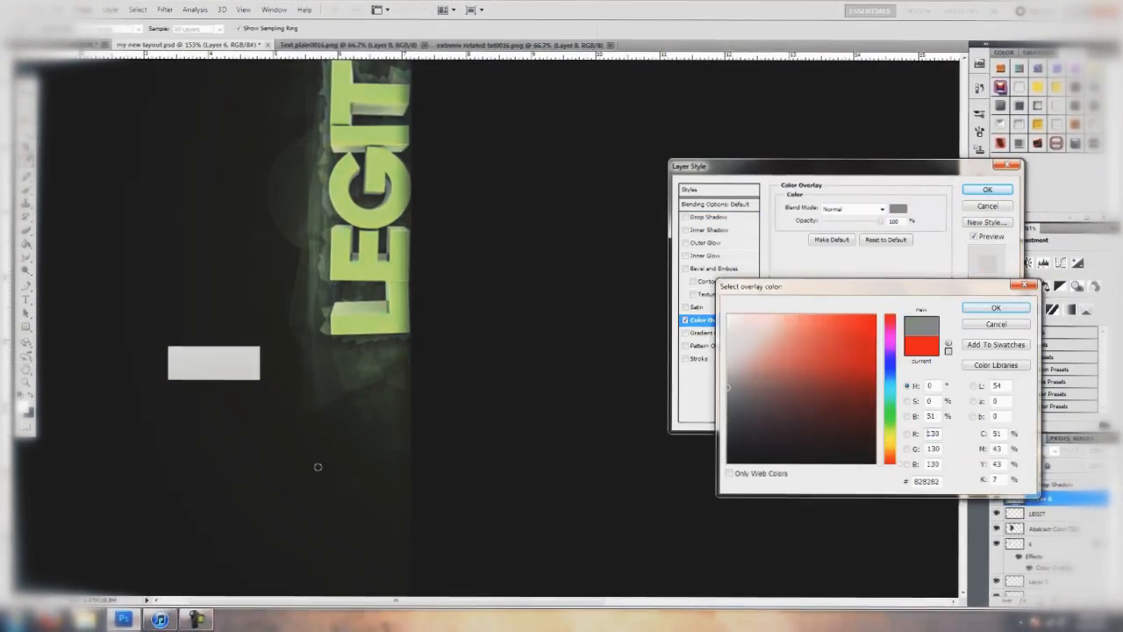
Step: Give the logo a grey overlay, commit its resize, and add Anamorphic Flare in Looks
left_click(785, 386)
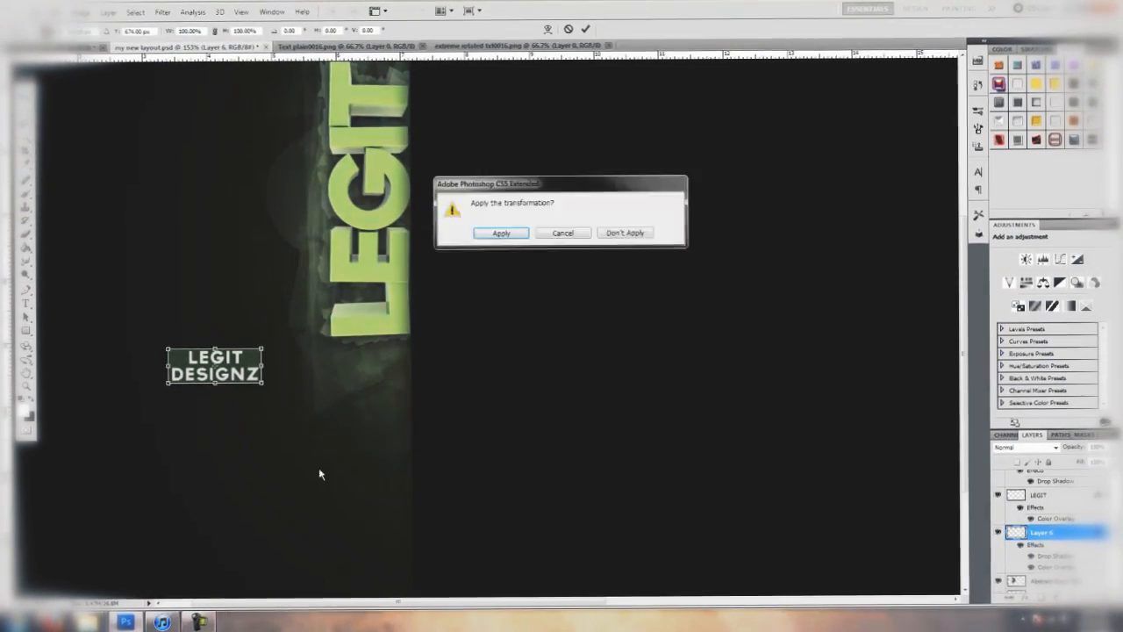
left_click(500, 232)
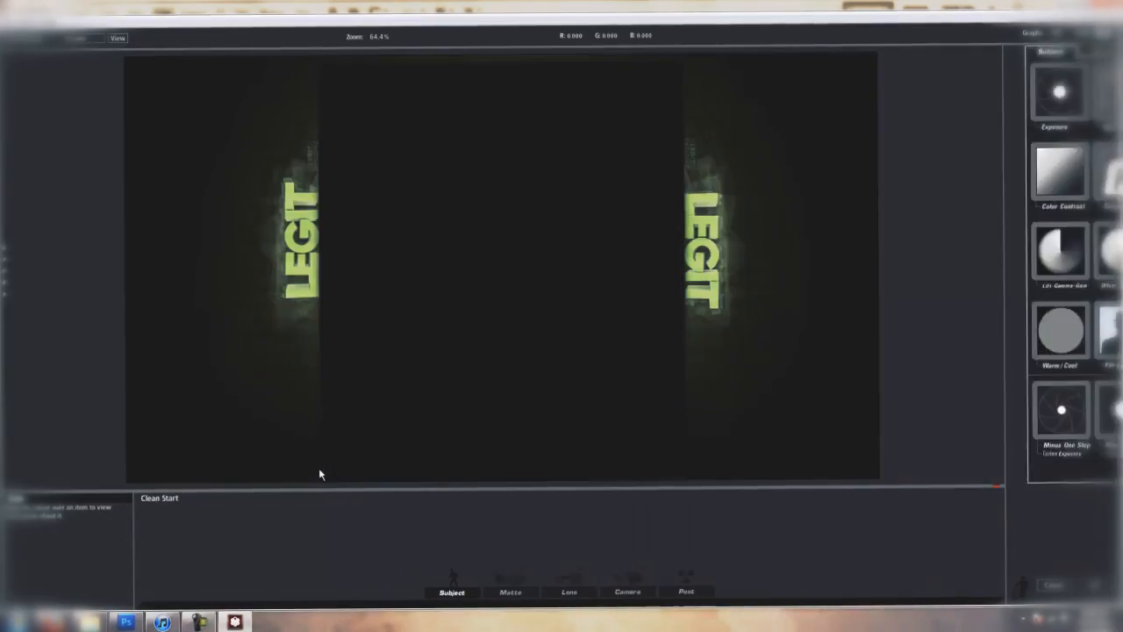
left_click(522, 590)
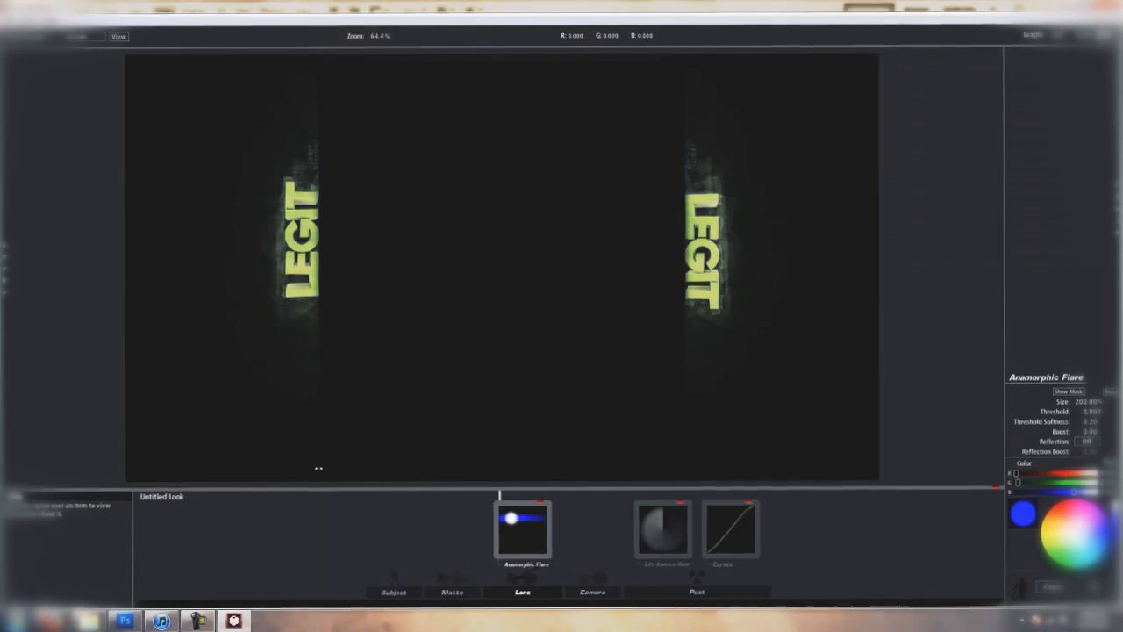